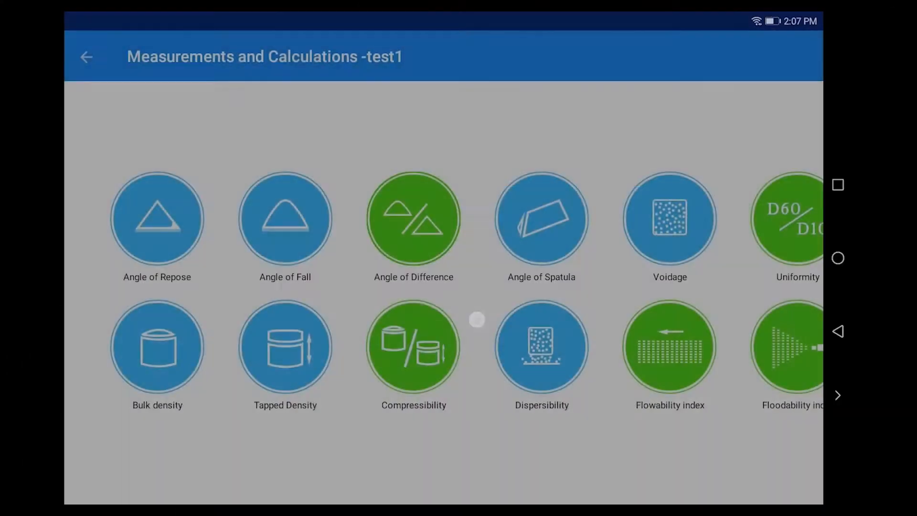
Open the Bulk Density test for test1 from Measurements and Calculations.
{"action": "left_click", "coordinate": [157, 346]}
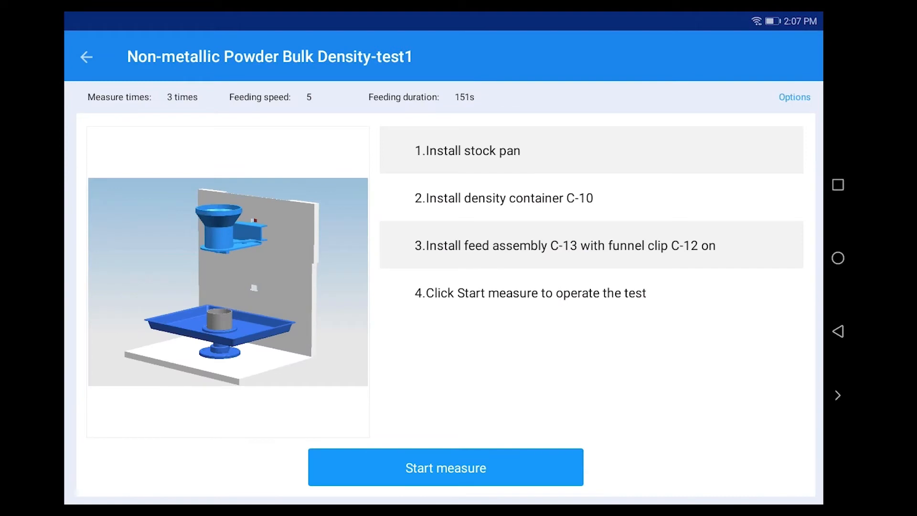
Change the feeding duration from 151 s to 150 s in Options and confirm.
{"action": "left_click", "coordinate": [793, 97]}
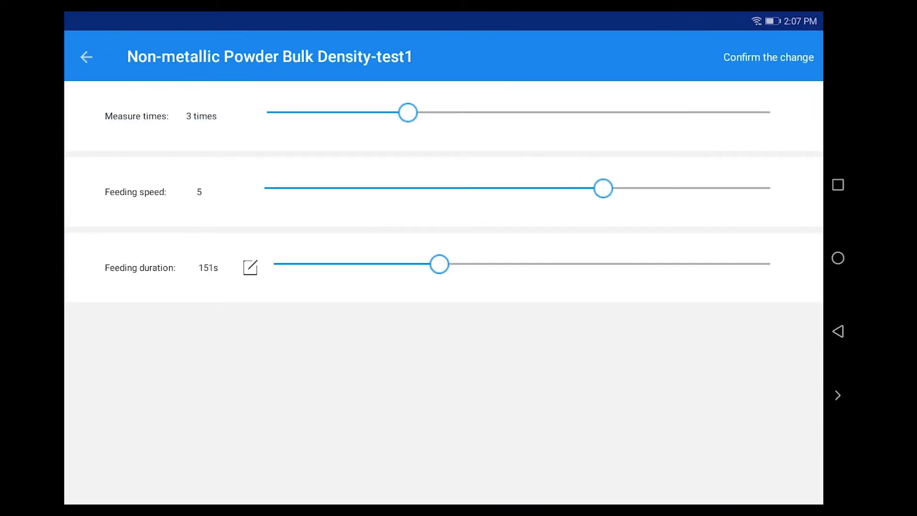
{"action": "left_click_drag", "start_coordinate": [439, 263], "coordinate": [521, 263]}
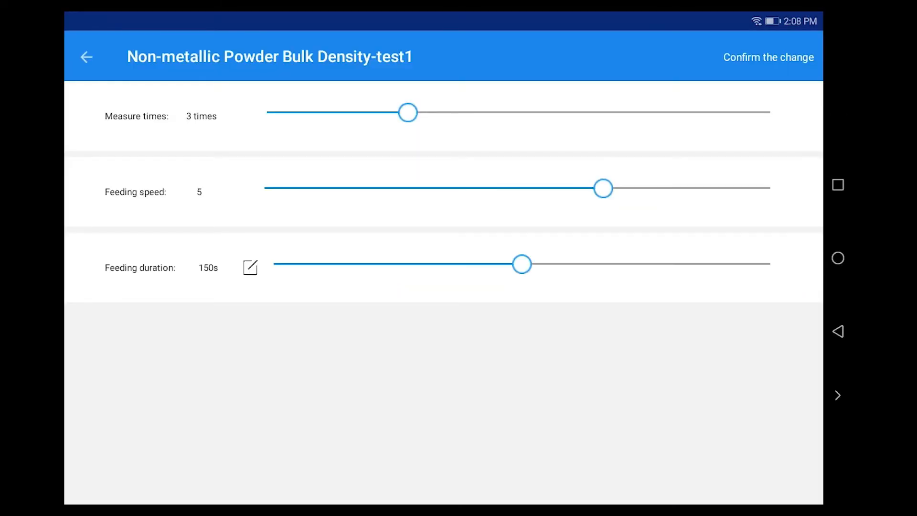
{"action": "left_click", "coordinate": [768, 57]}
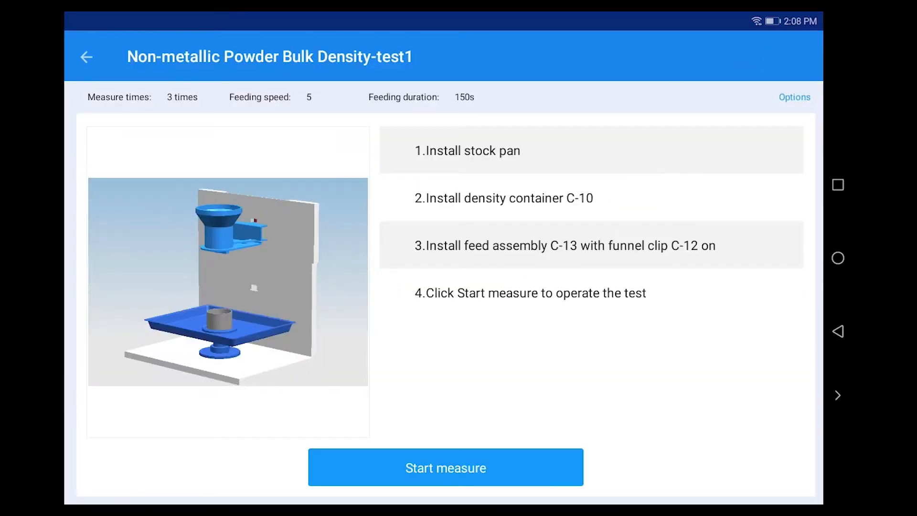
Start the bulk density measurement so the run 1 results table appears.
{"action": "left_click", "coordinate": [445, 467]}
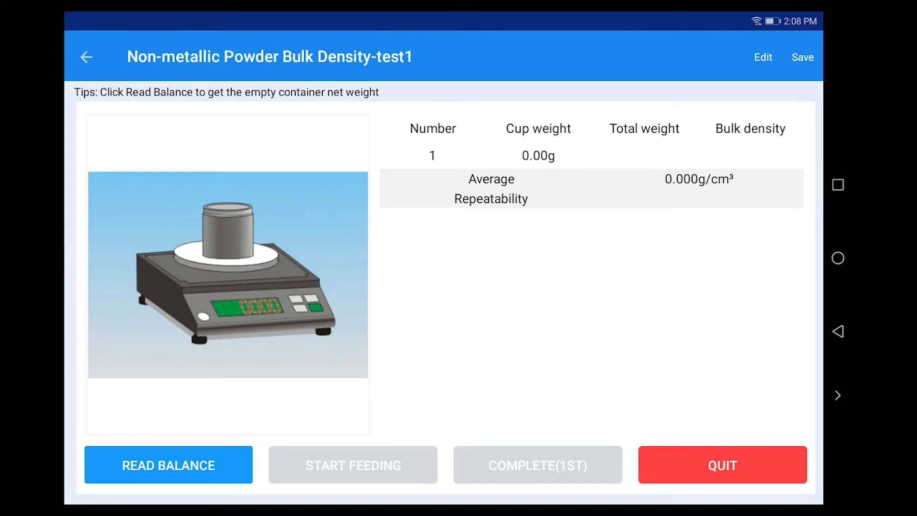
Read the empty cup weight of 144.34 g and start feeding powder for run 1.
{"action": "left_click", "coordinate": [168, 464]}
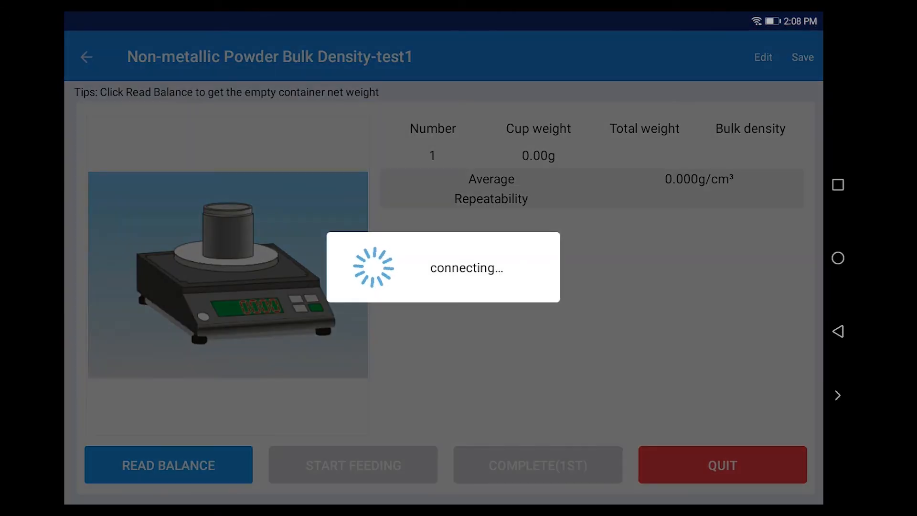
{"action": "left_click", "coordinate": [168, 464]}
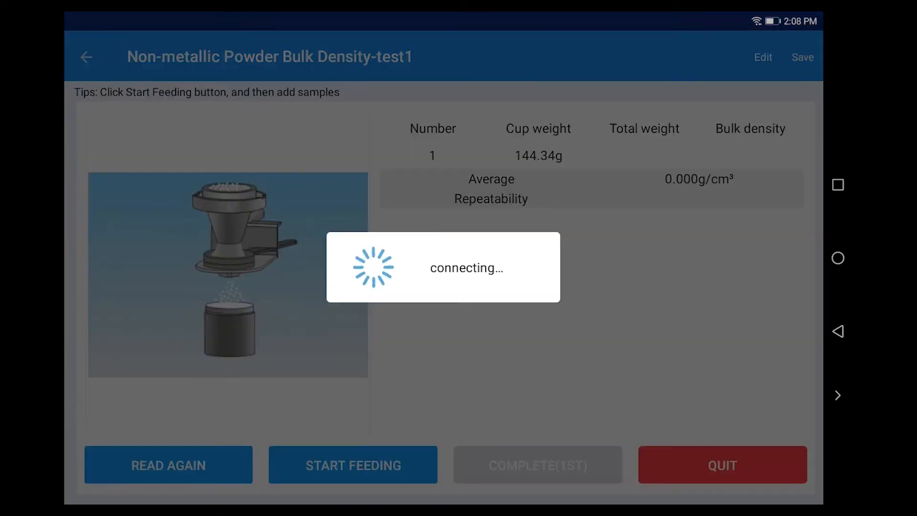
{"action": "left_click", "coordinate": [352, 464]}
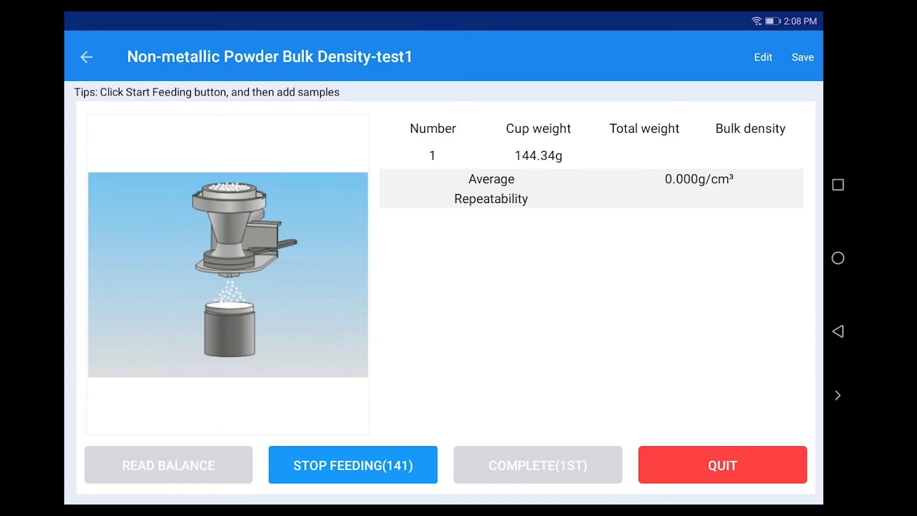
Stop feeding and read the filled cup: 226.55 g total, 0.822 g/cm³ bulk density.
{"action": "left_click", "coordinate": [352, 466]}
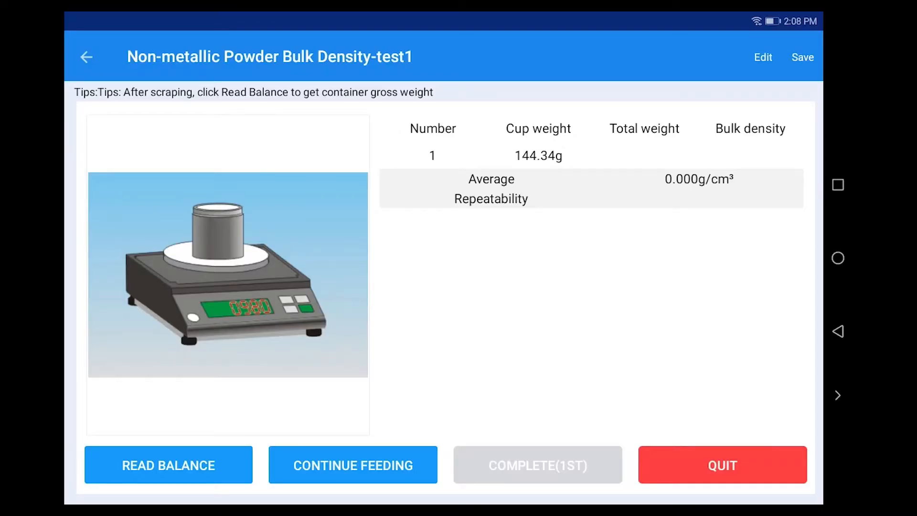
{"action": "left_click", "coordinate": [168, 465]}
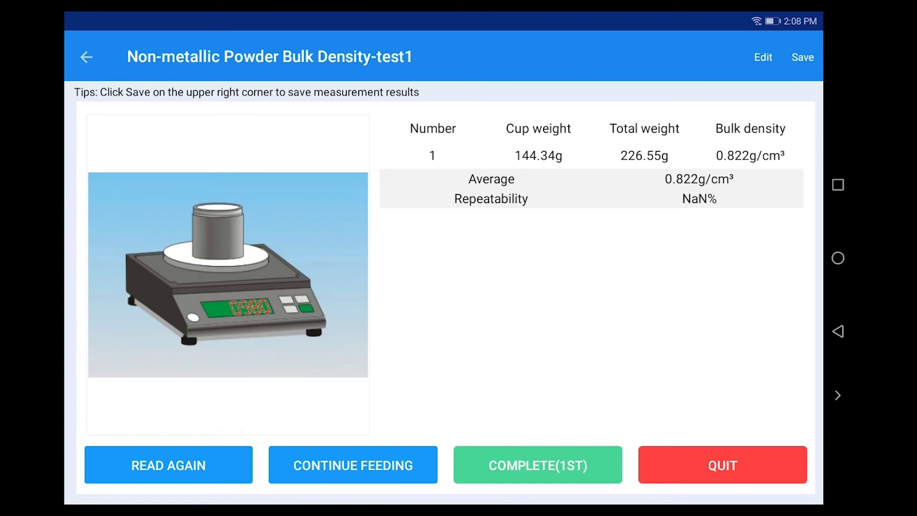
Complete the first run at 0.822 g/cm³ and quit to the Measurements and Calculations menu.
{"action": "left_click", "coordinate": [353, 465]}
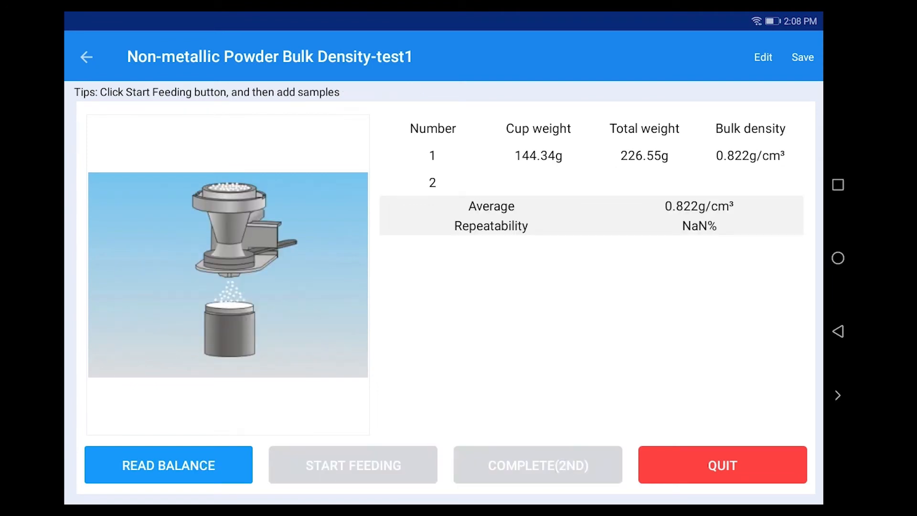
{"action": "left_click", "coordinate": [802, 57]}
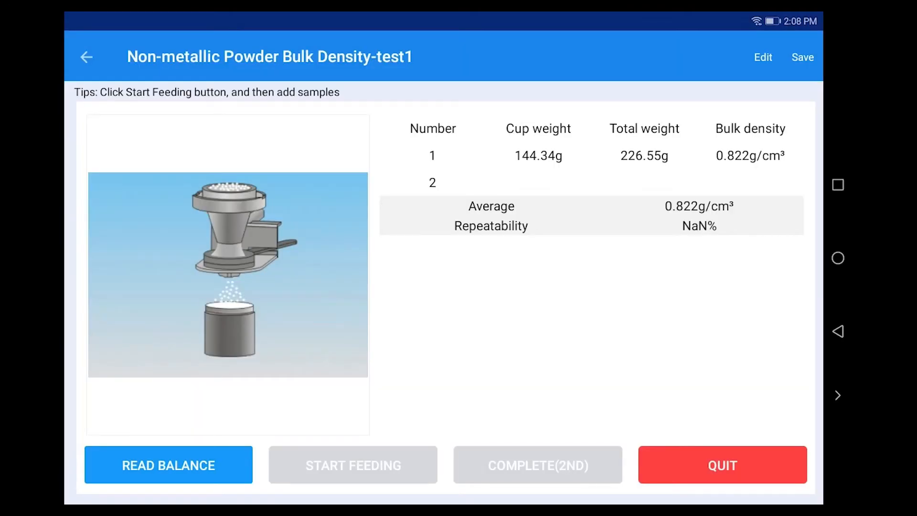
{"action": "left_click", "coordinate": [86, 57]}
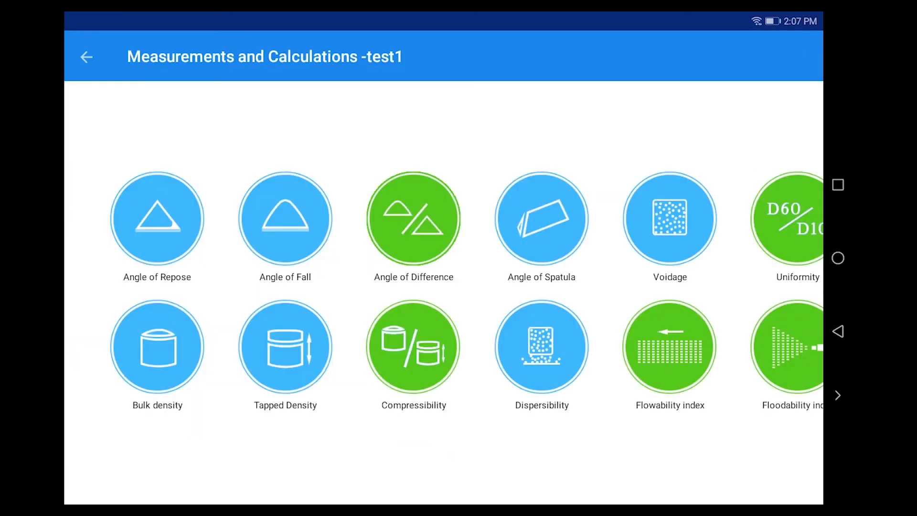